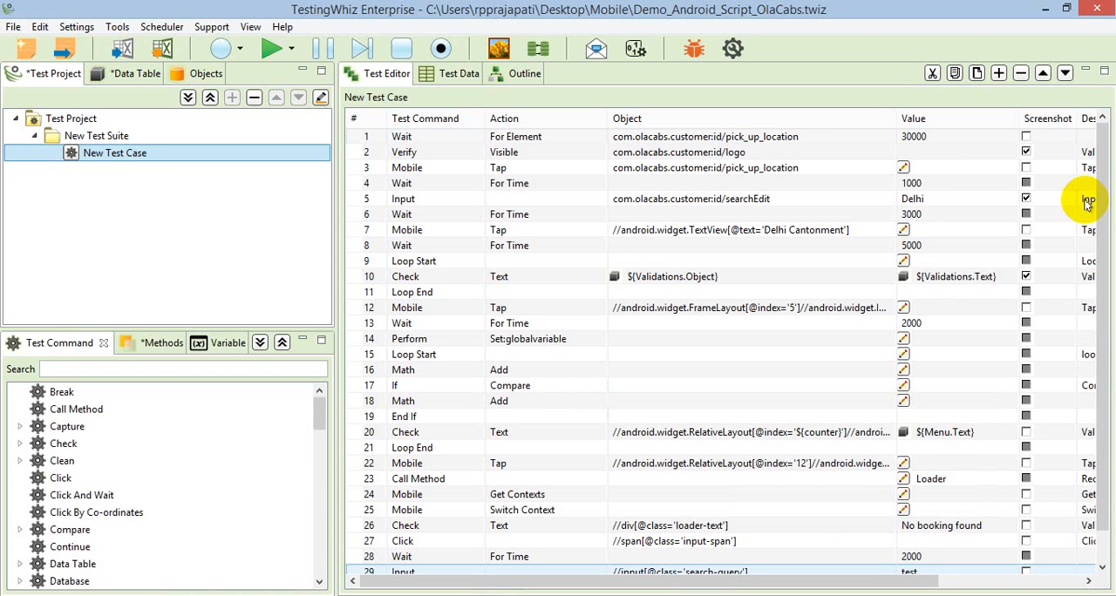
Step: Review the Mobile Testing > Android hub URL and Device Name in Configuration, then close it
left_click(77, 26)
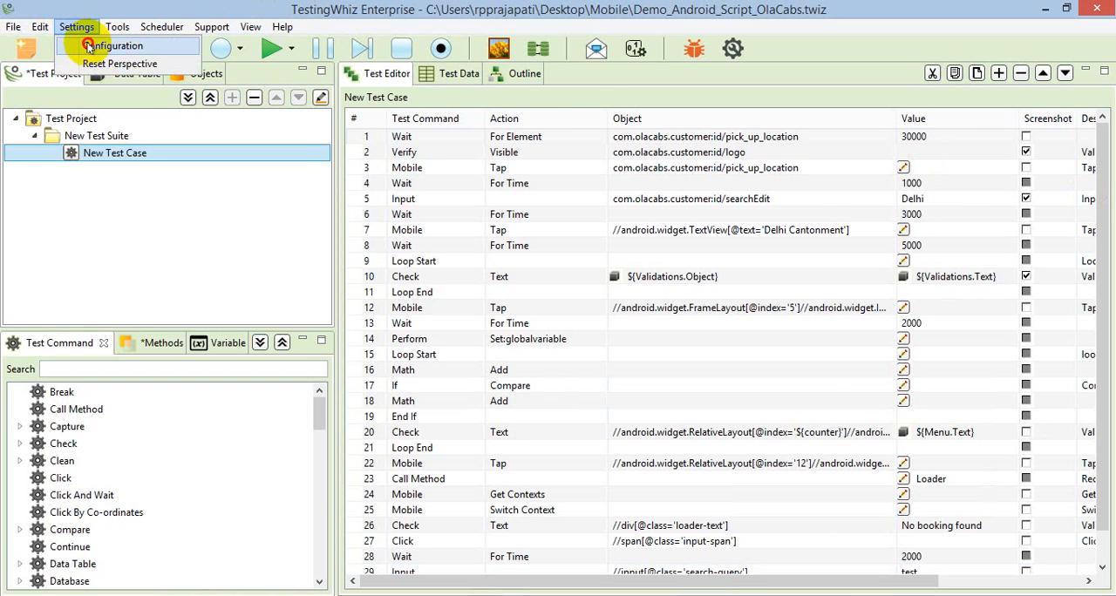
left_click(119, 45)
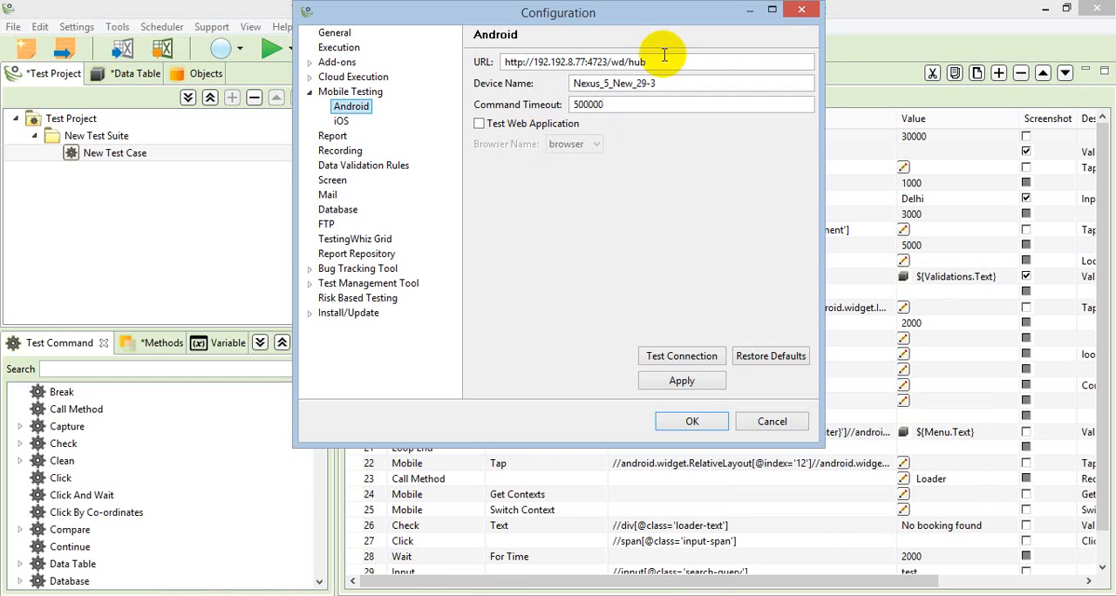
left_click(691, 422)
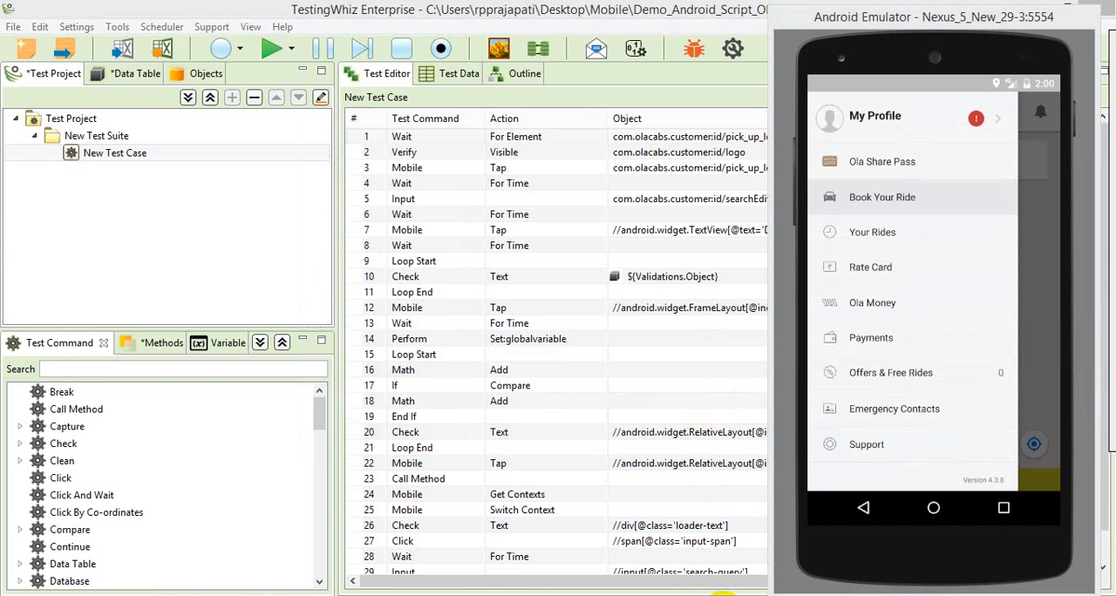
Step: Return to the Test Editor and select the Loop Start to Loop End rows 9–11
left_click(115, 153)
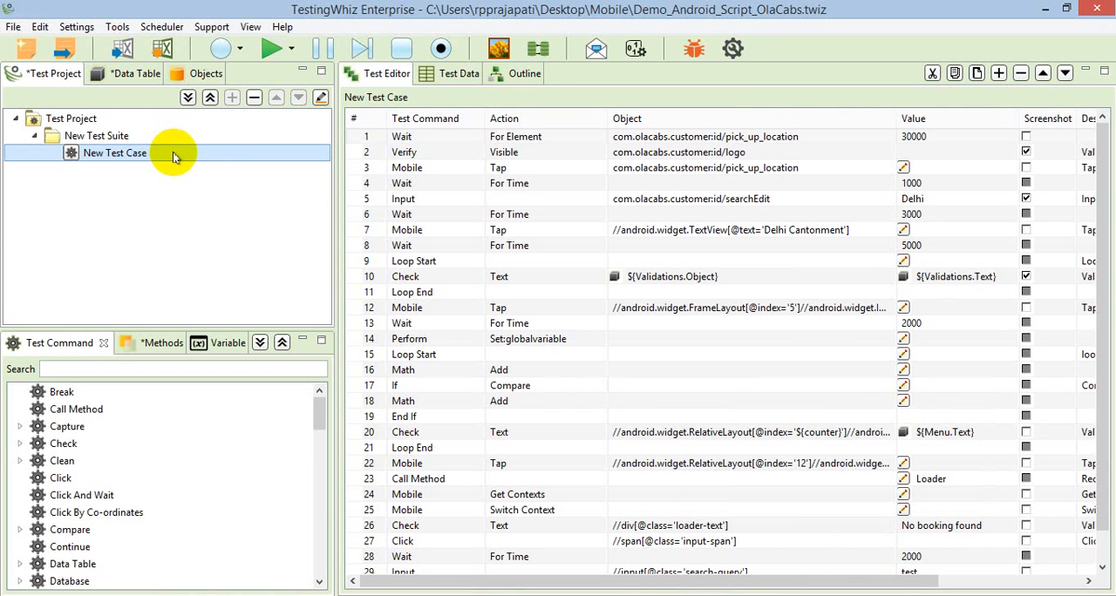
mouse_move(369, 167)
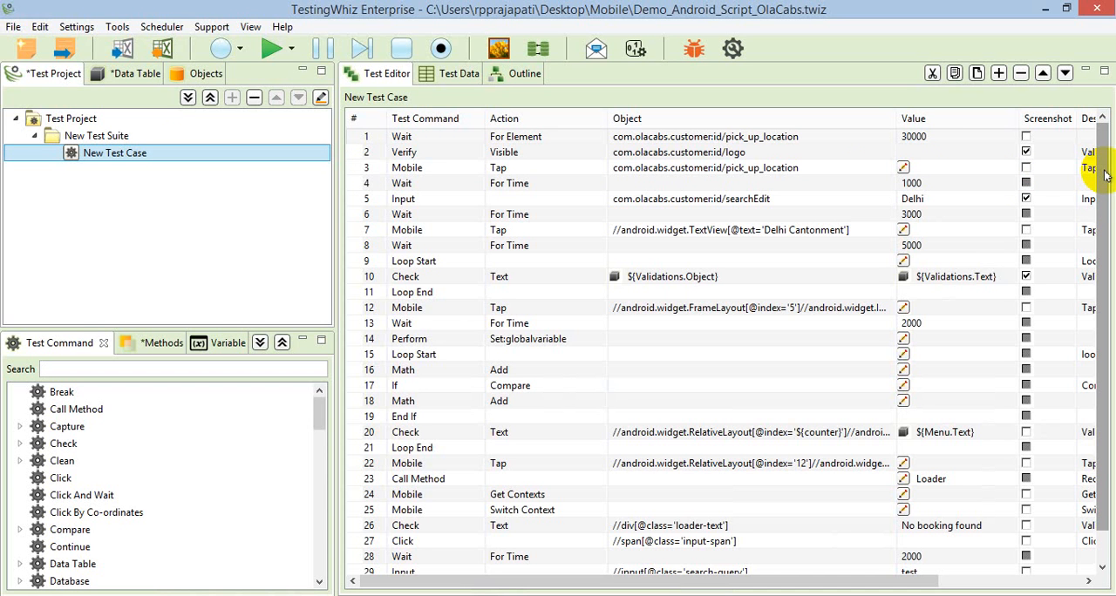
mouse_move(781, 242)
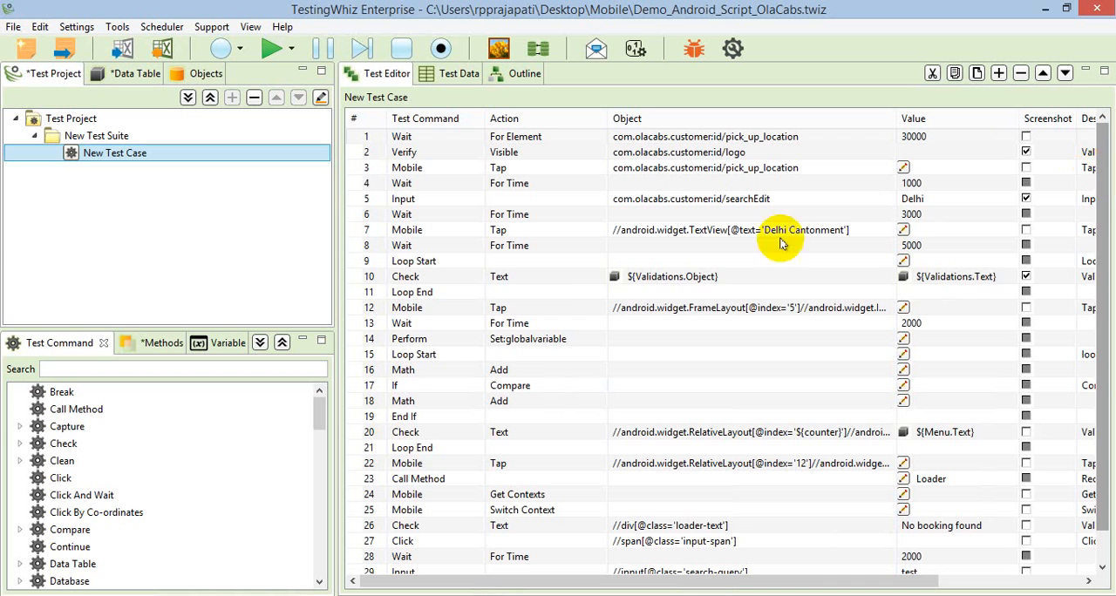
left_click(413, 261)
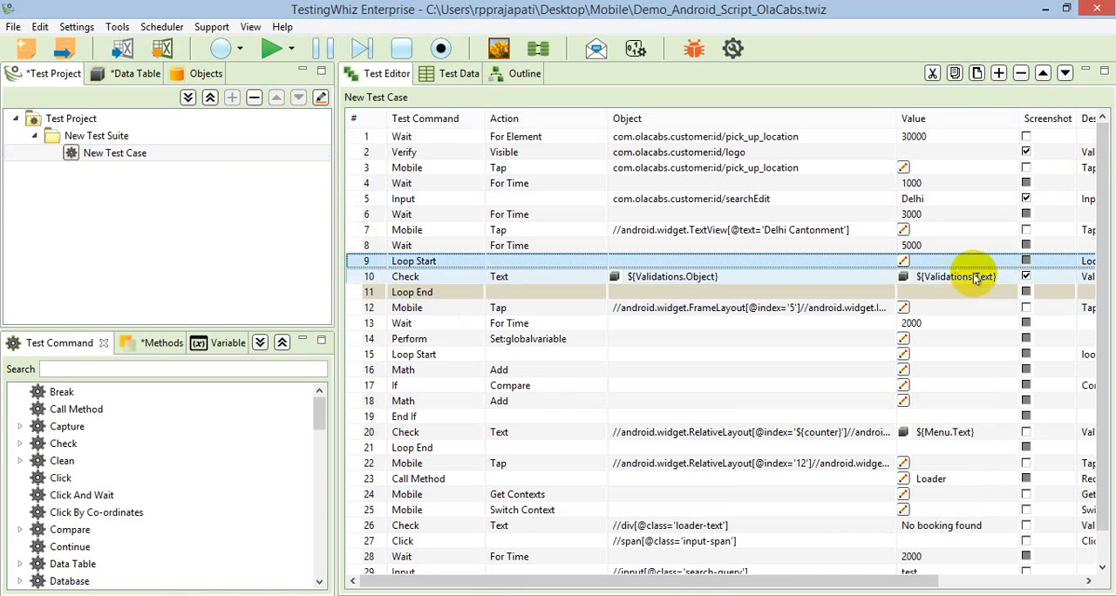
left_click(136, 73)
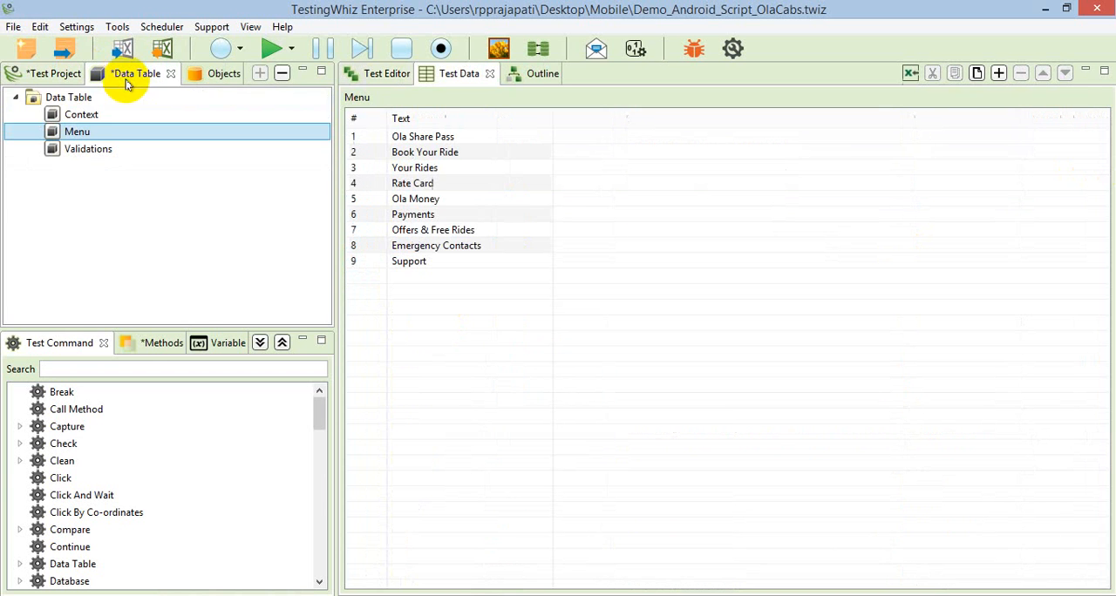
left_click(87, 149)
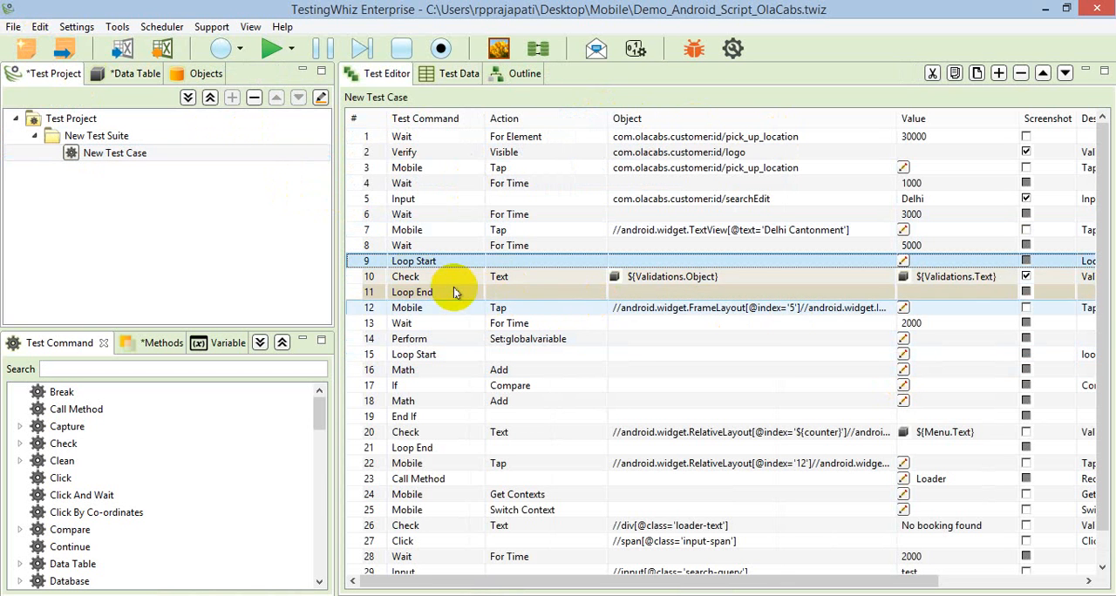
left_click(404, 275)
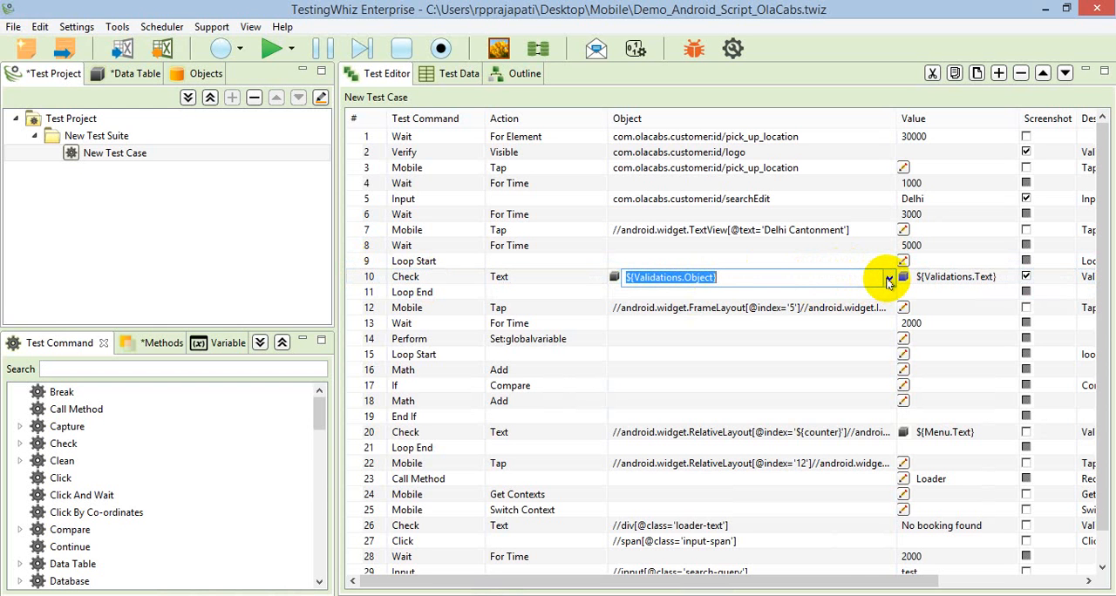
left_click(903, 277)
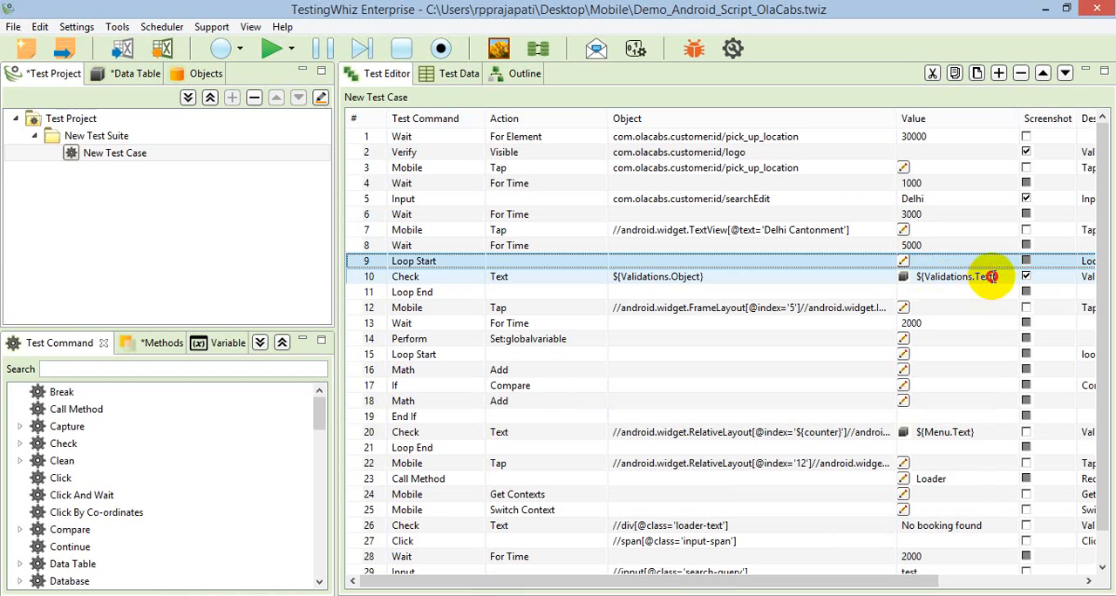
left_click(1015, 275)
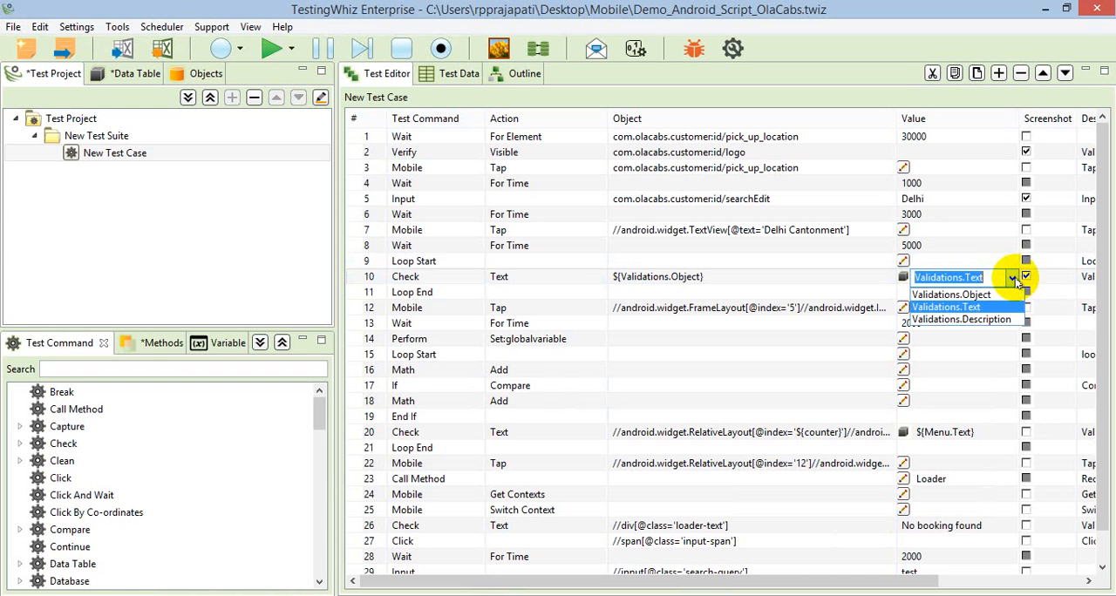
left_click(945, 307)
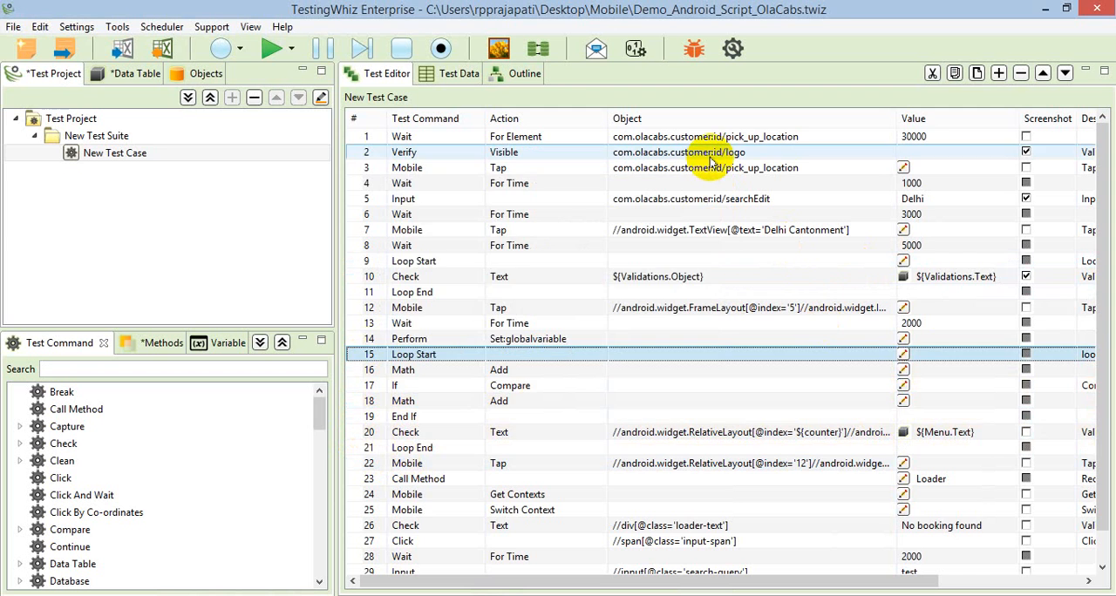
left_click(78, 133)
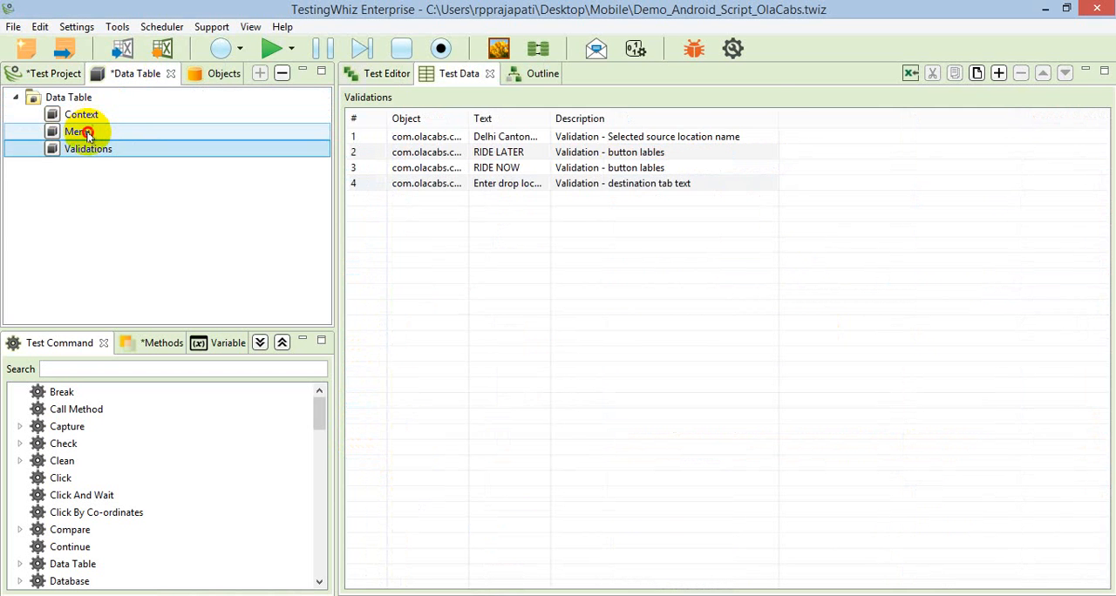
left_click(77, 131)
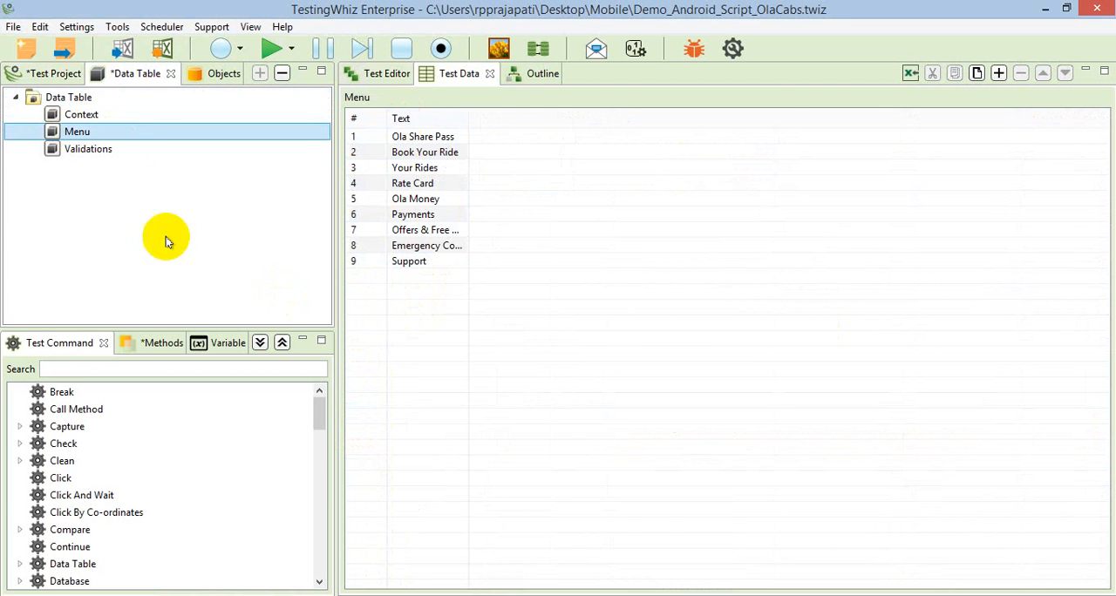
left_click(54, 74)
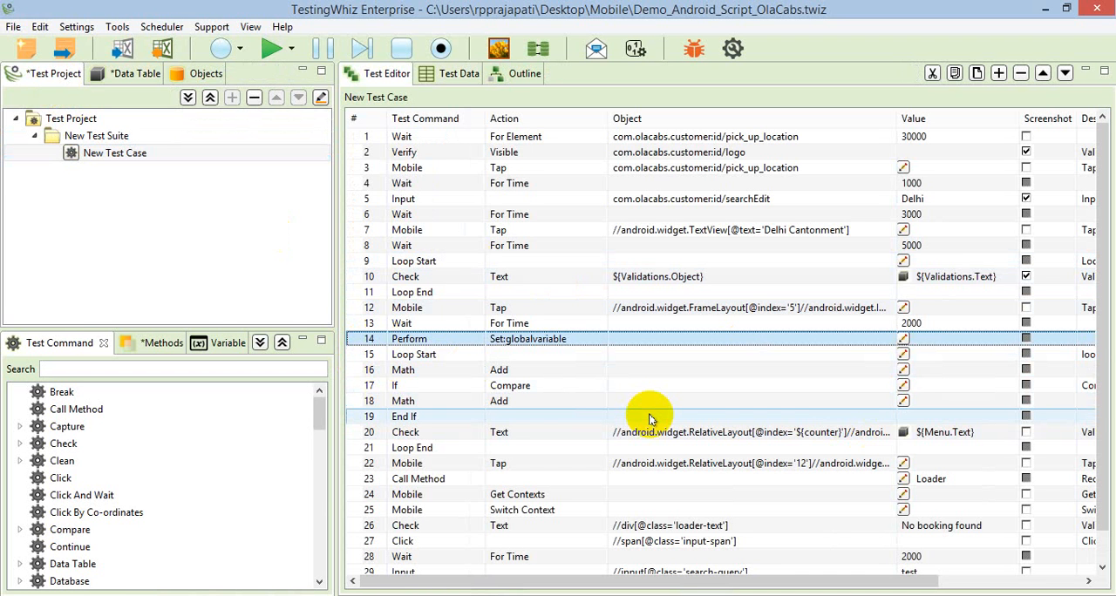
left_click(811, 432)
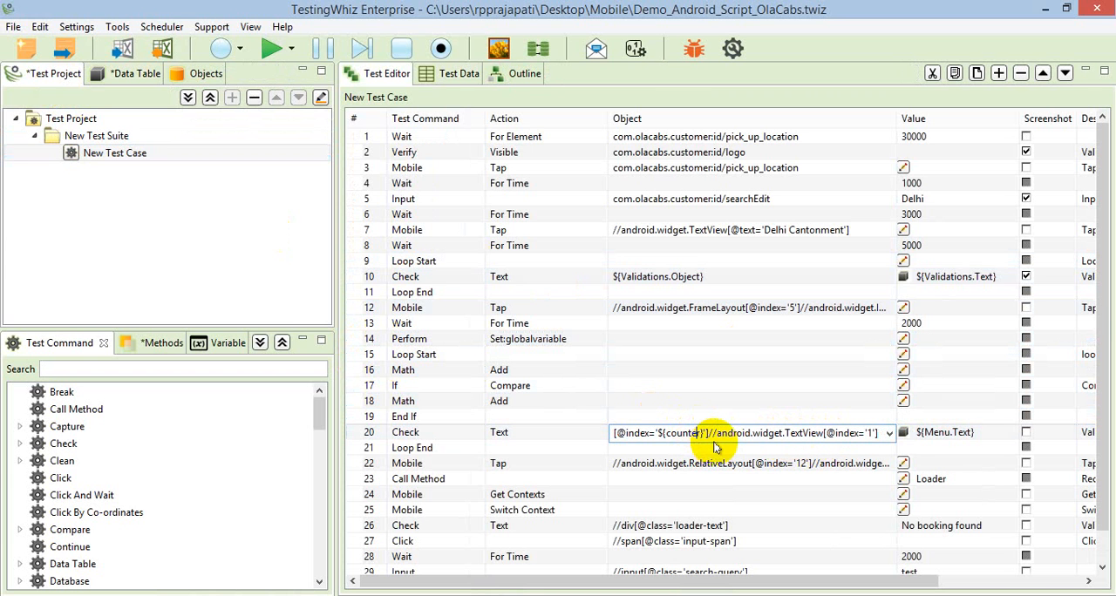
left_click(910, 338)
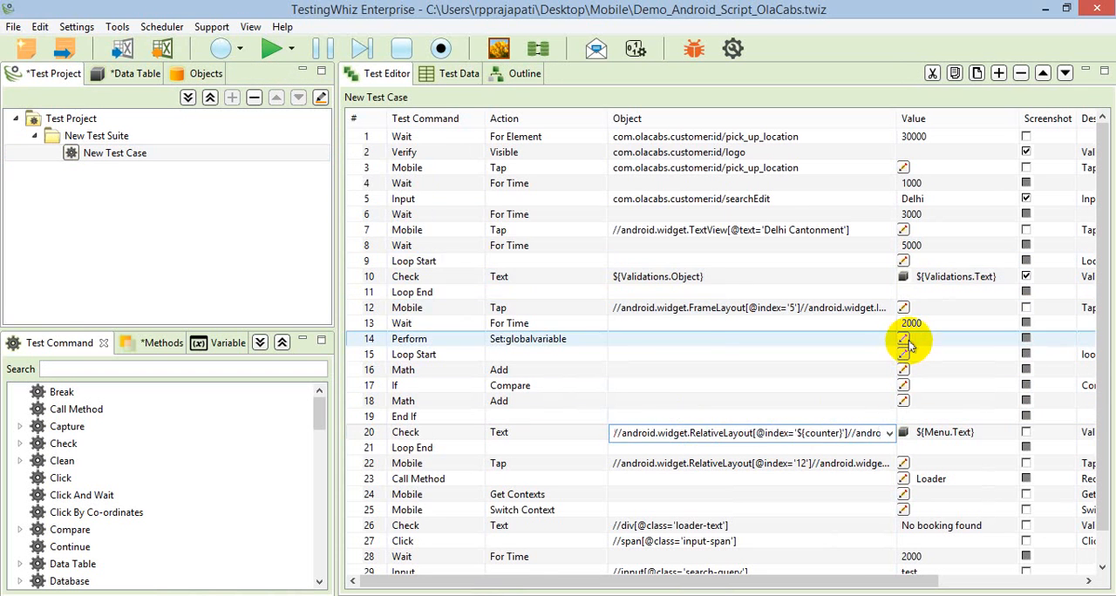
double_click(910, 338)
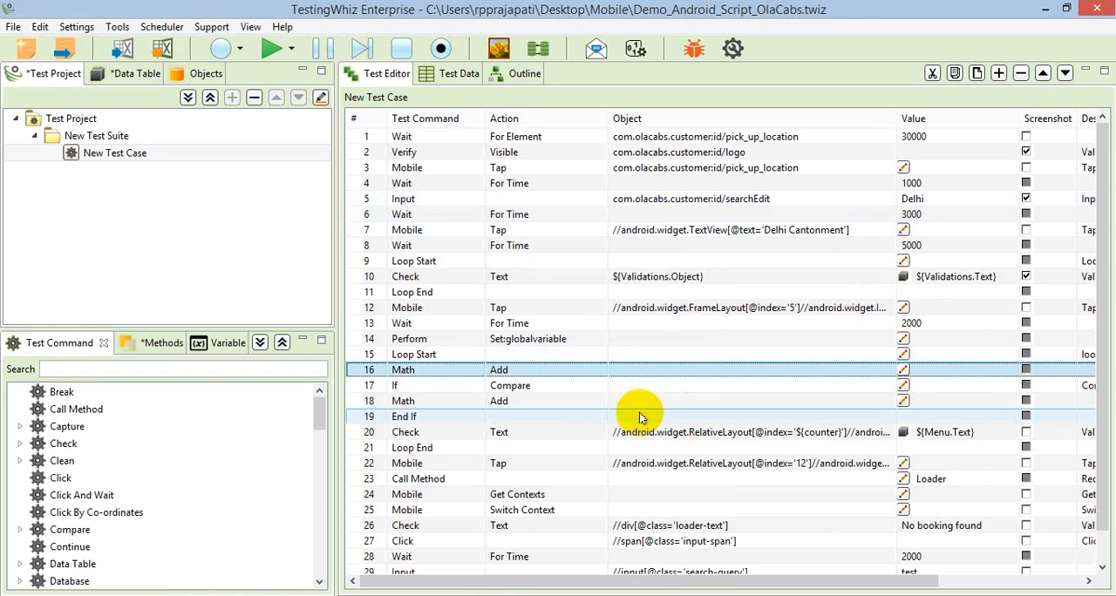
Step: Show the Menu data table with its nine Ola menu item texts
left_click(136, 73)
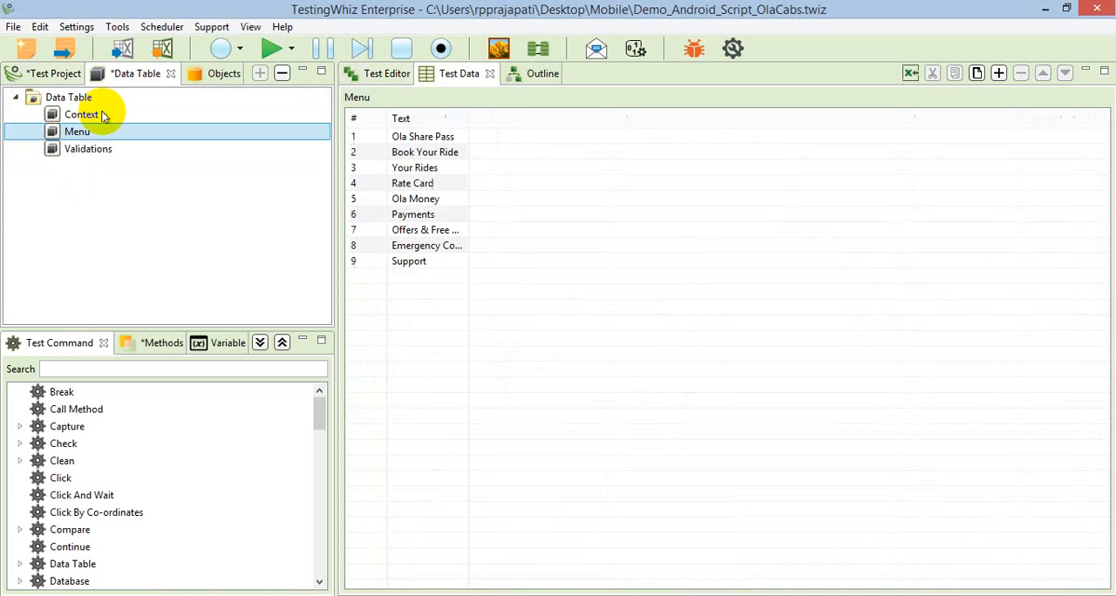
left_click(426, 244)
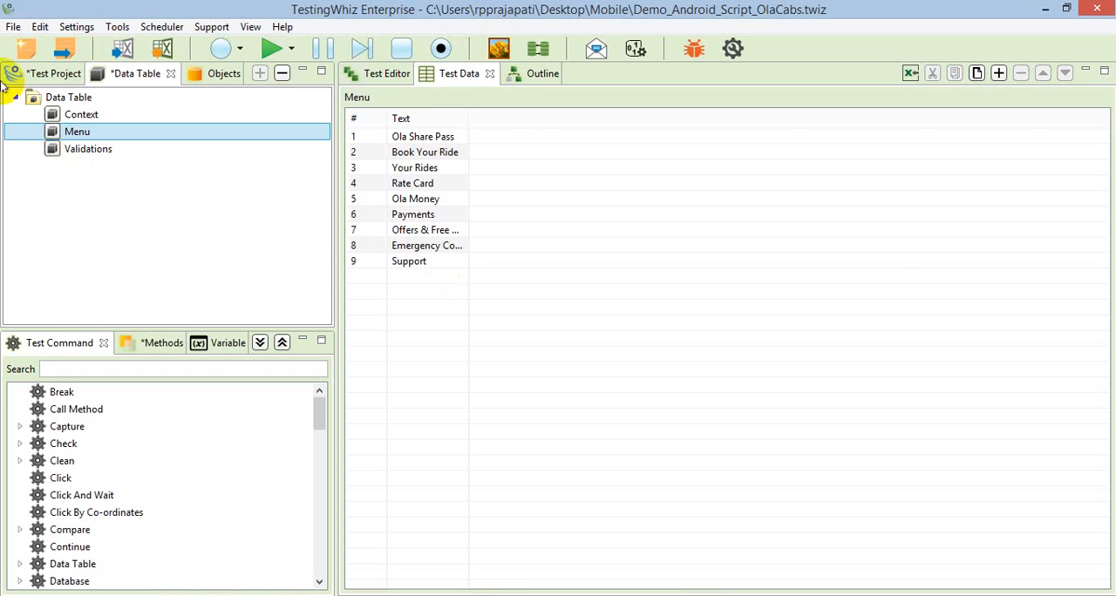
Step: Configure the second Loop Start to target the Menu data table and choose its loop type
left_click(52, 73)
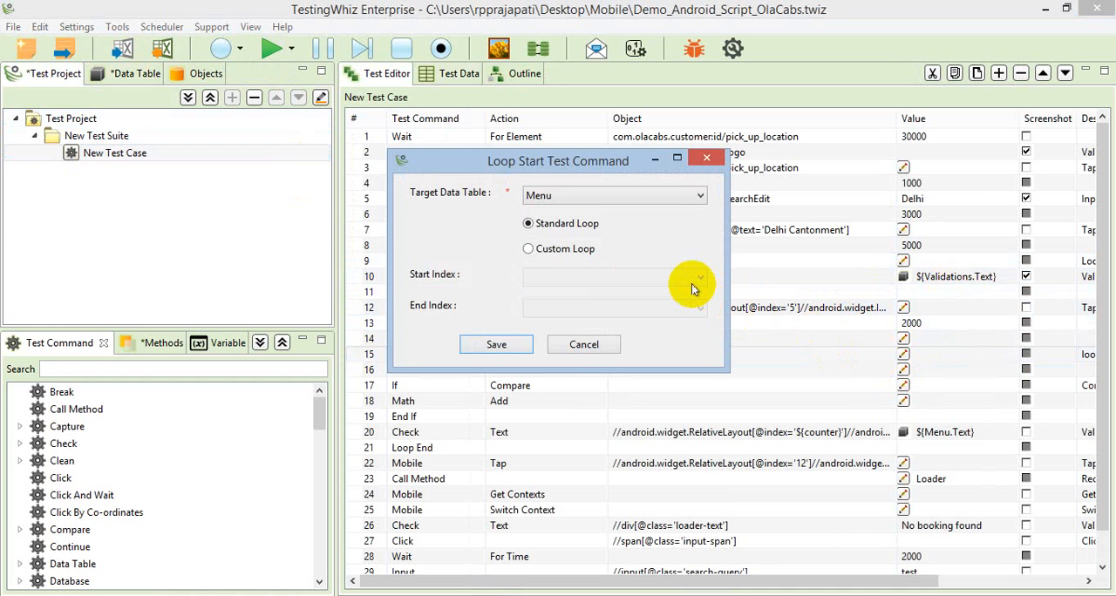
mouse_move(692, 289)
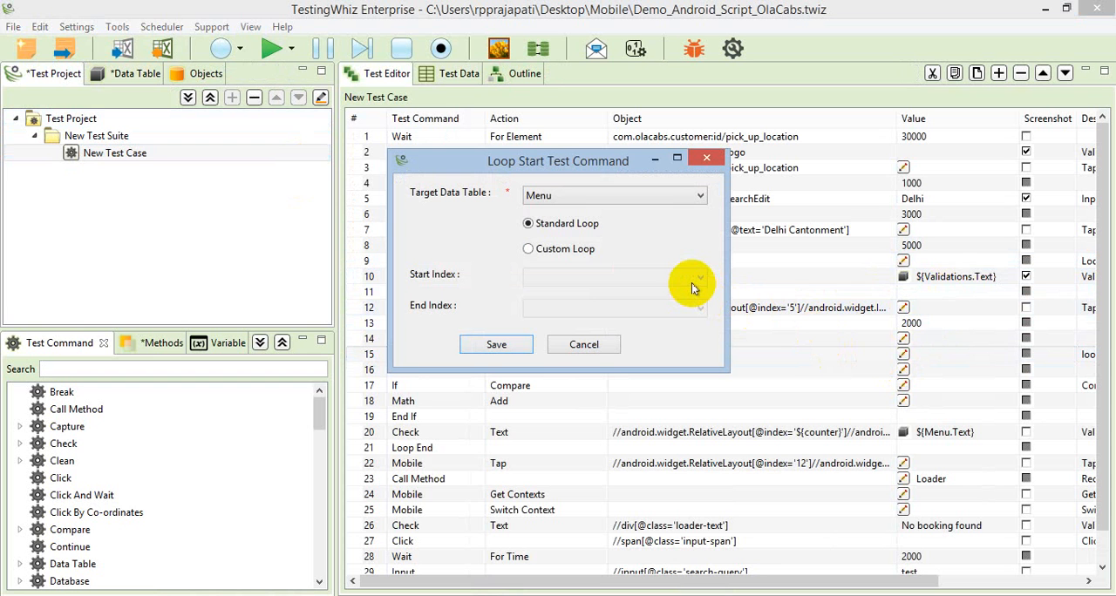
left_click(527, 248)
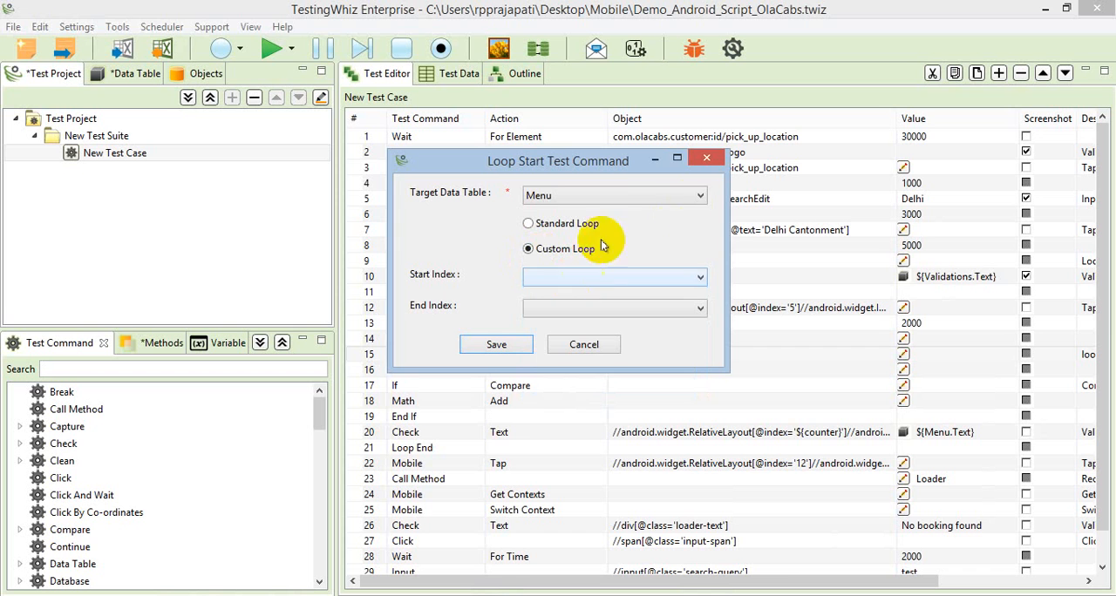
left_click(496, 345)
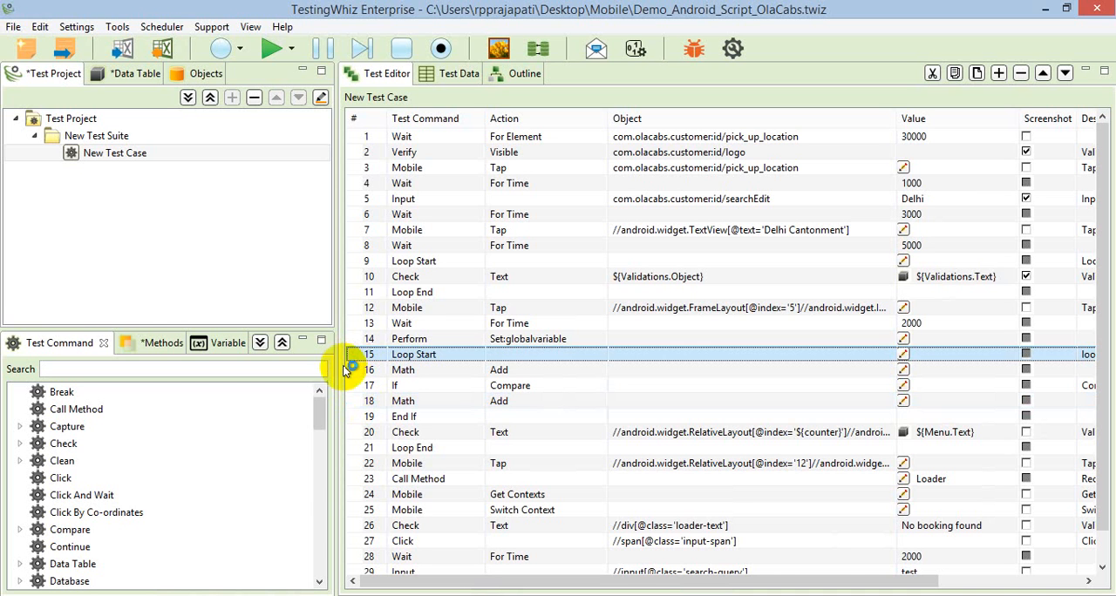
left_click(509, 386)
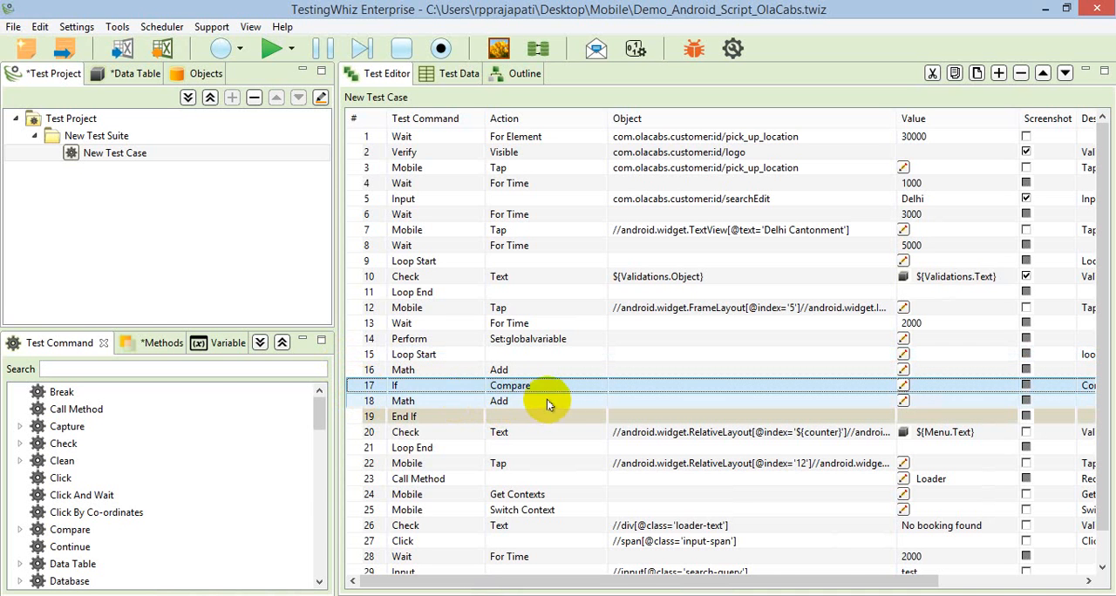
mouse_move(421, 401)
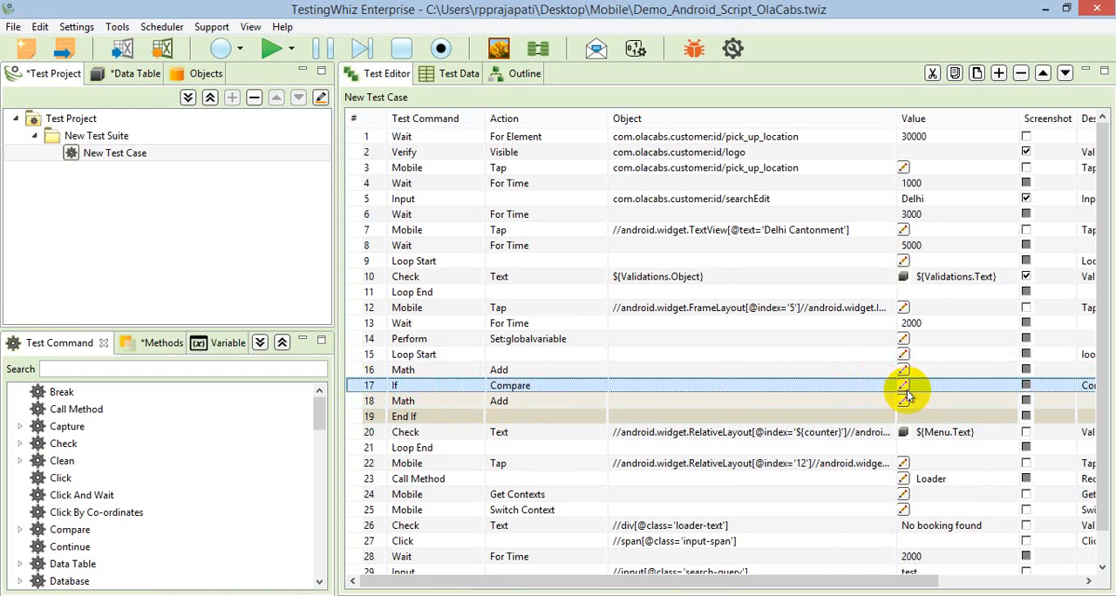
double_click(907, 385)
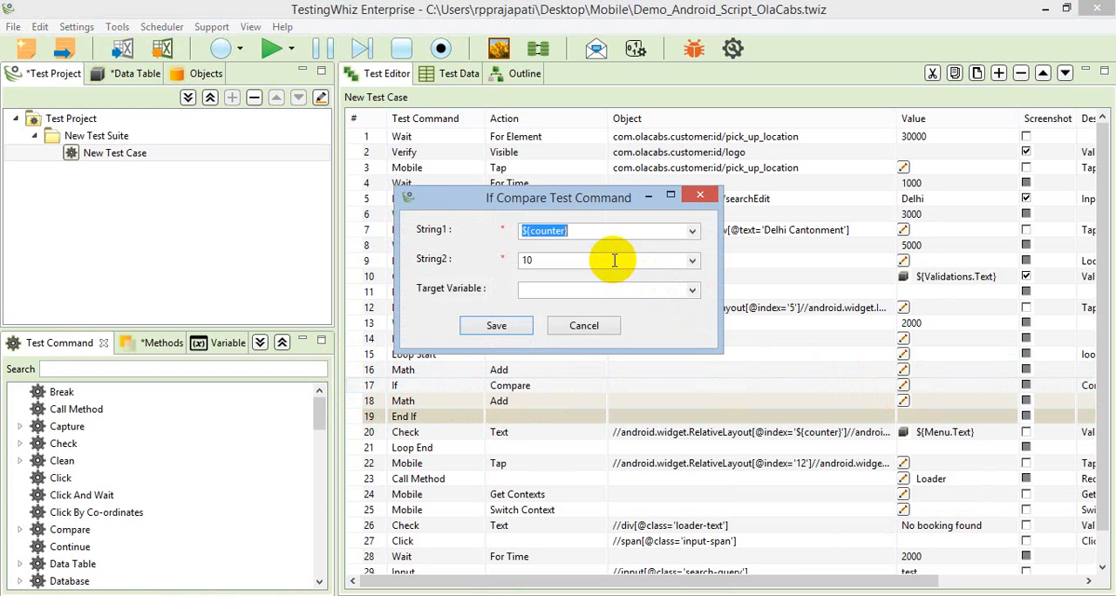
mouse_move(624, 247)
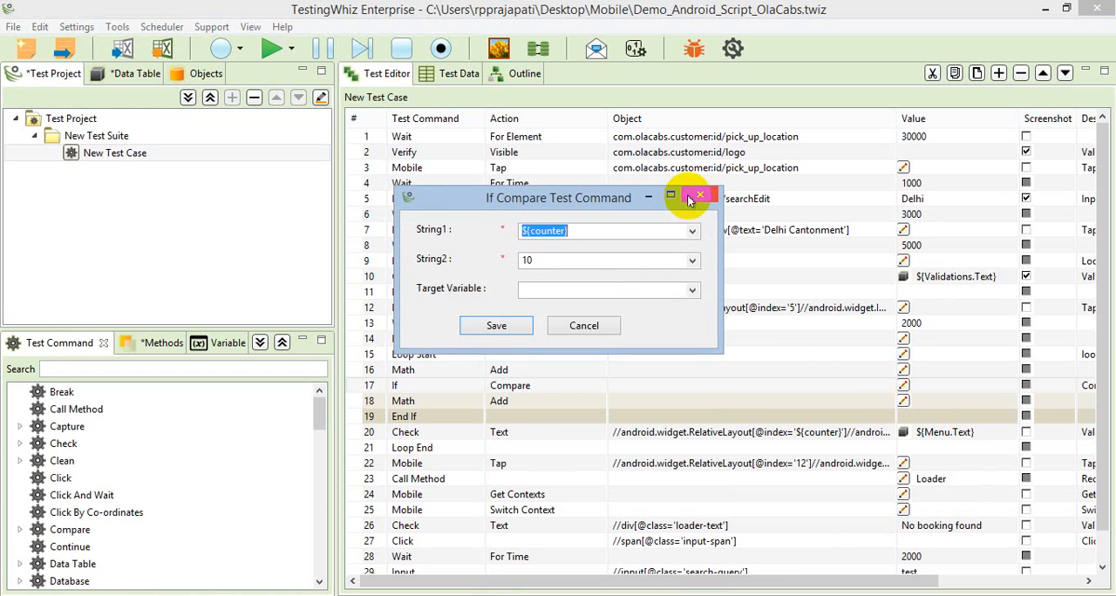
left_click(495, 324)
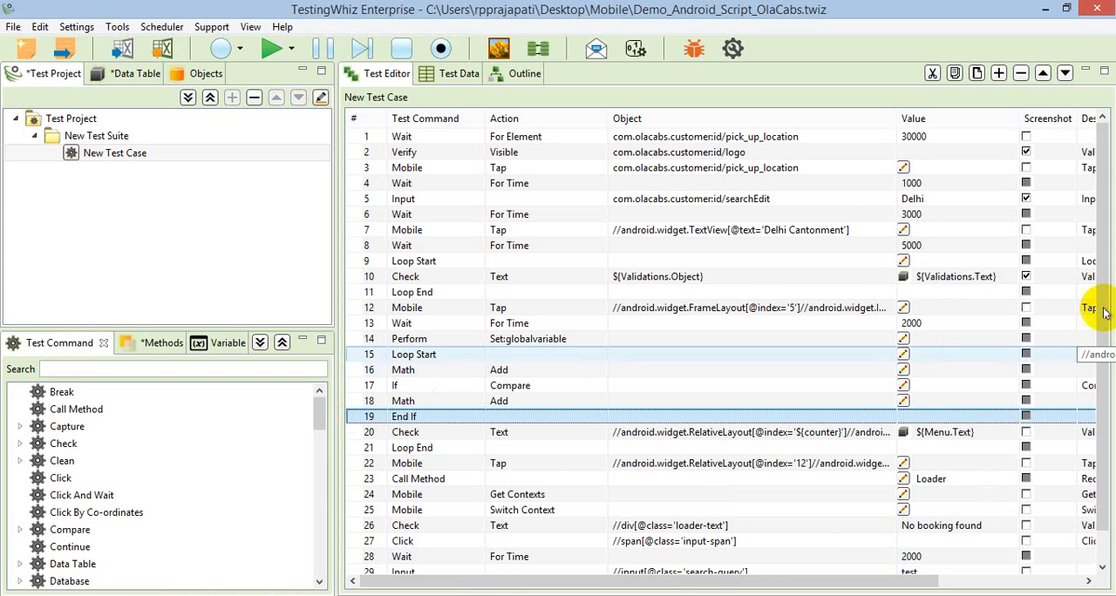
scroll("down", 3)
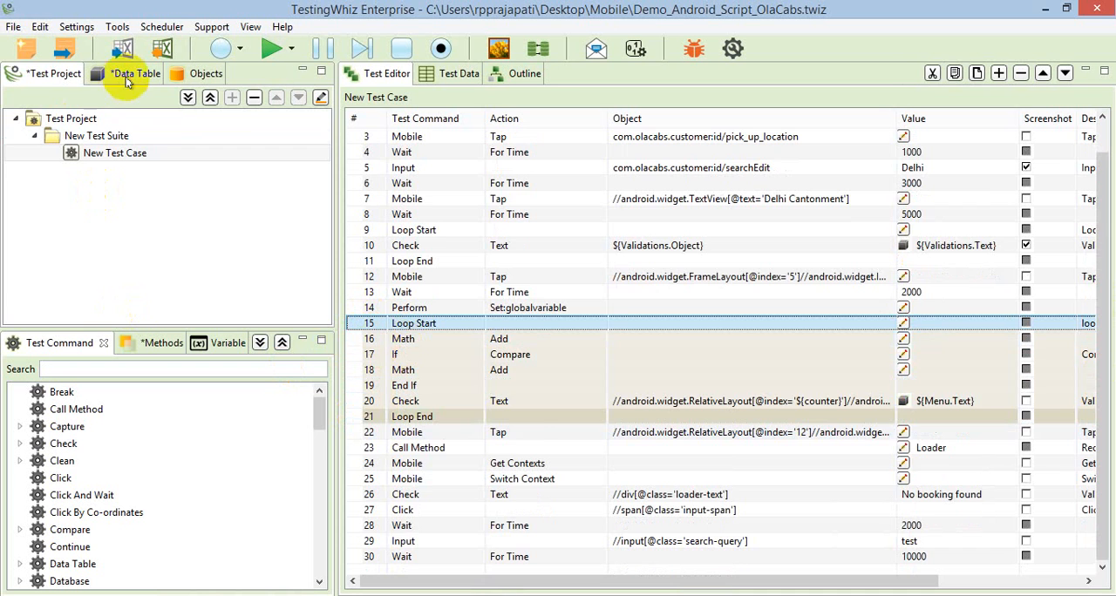
left_click(136, 73)
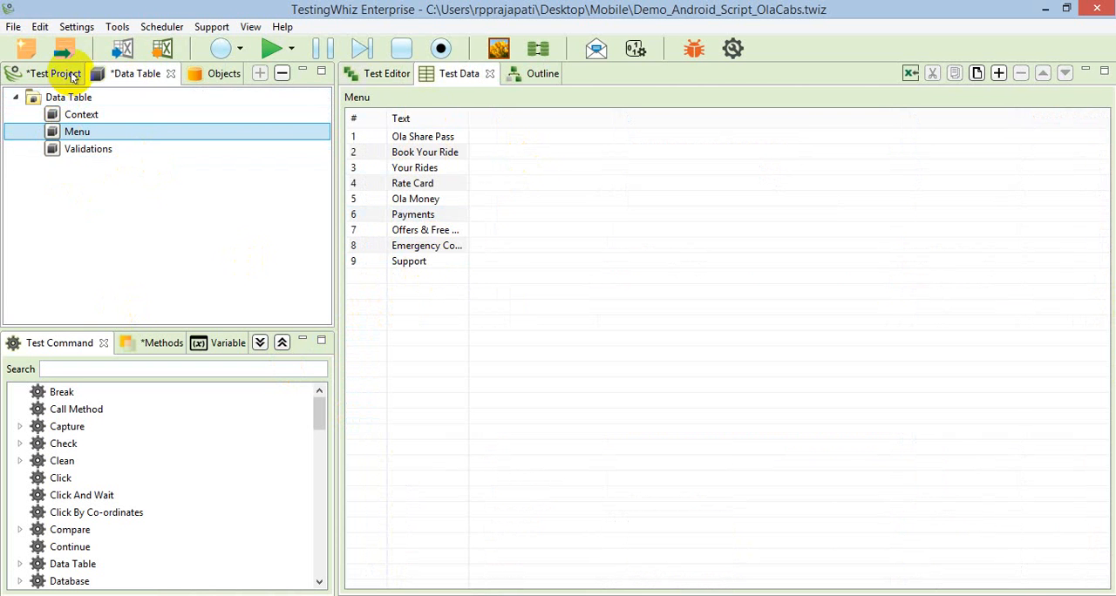
left_click(53, 73)
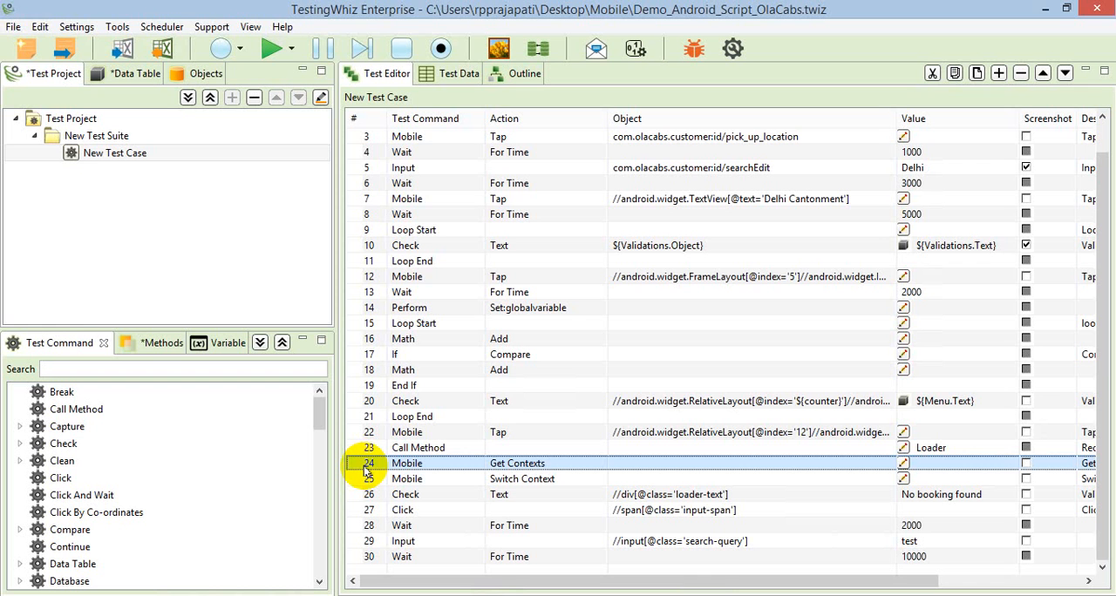
Step: Save the WEBVIEW_com.olacabs.customer context on the Switch Context step, then view the data tables
left_click(406, 478)
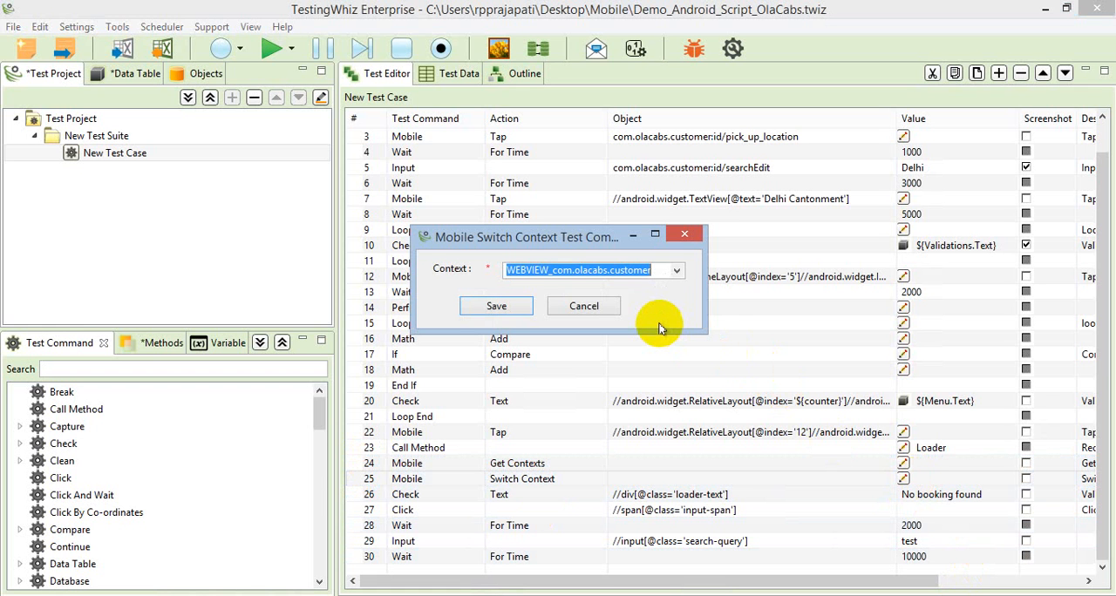
mouse_move(589, 289)
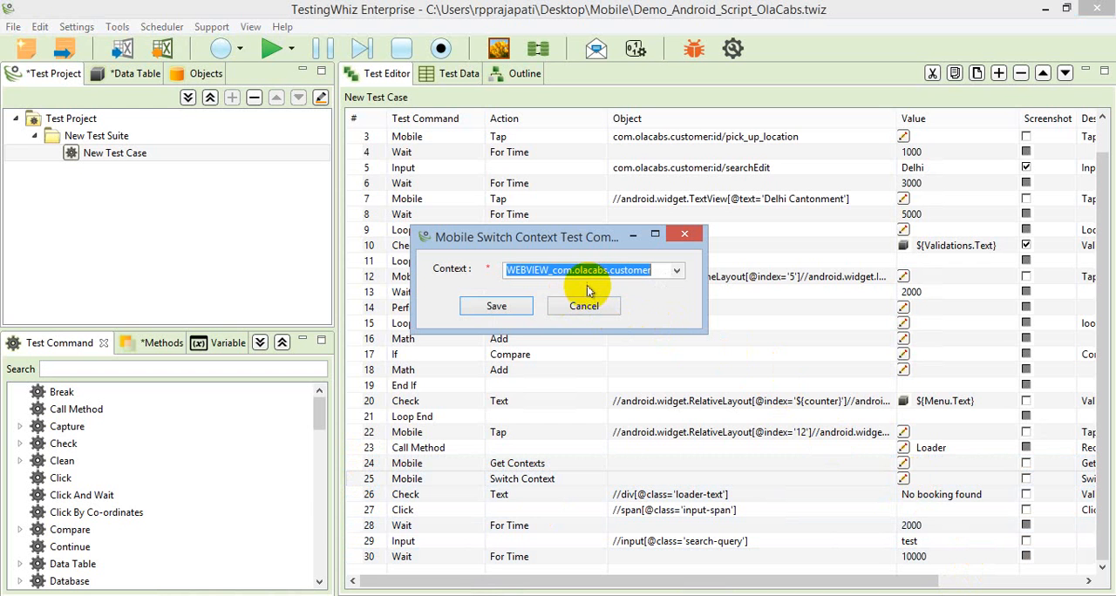
mouse_move(557, 289)
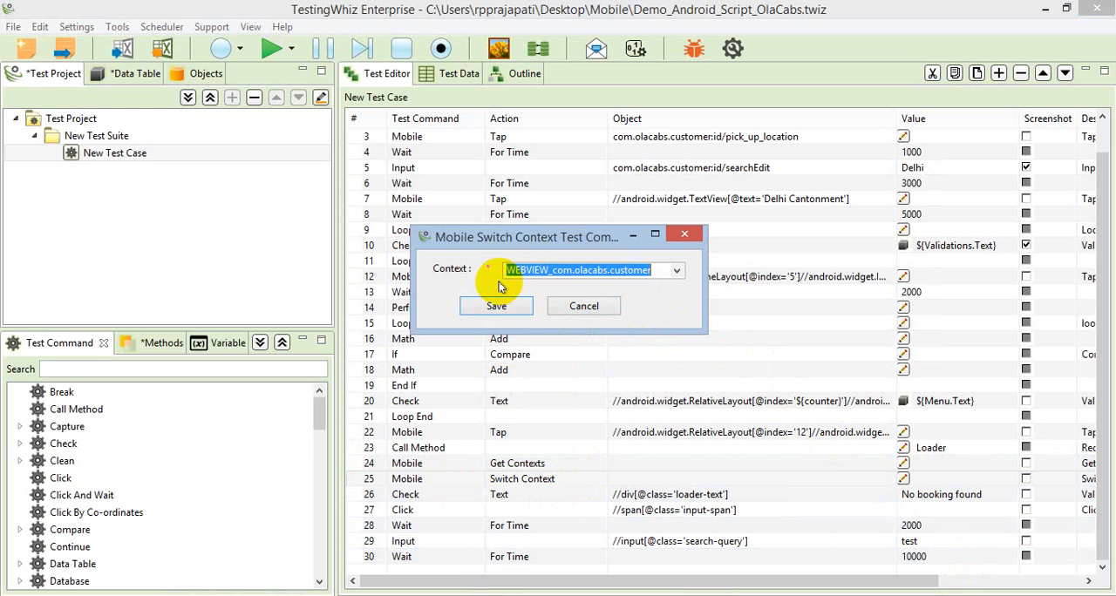
left_click(495, 305)
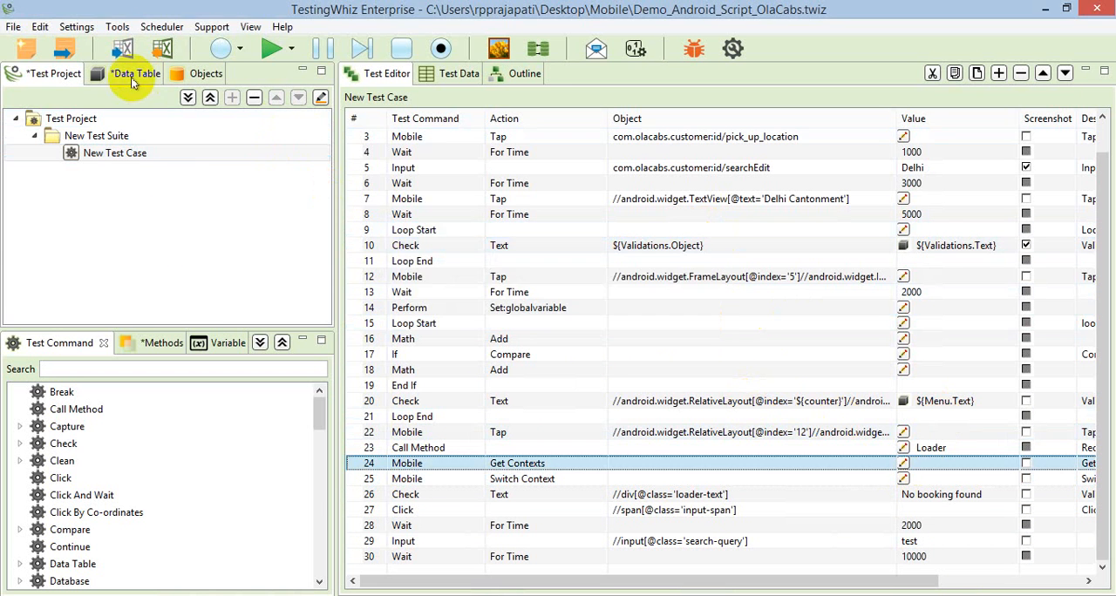
left_click(136, 74)
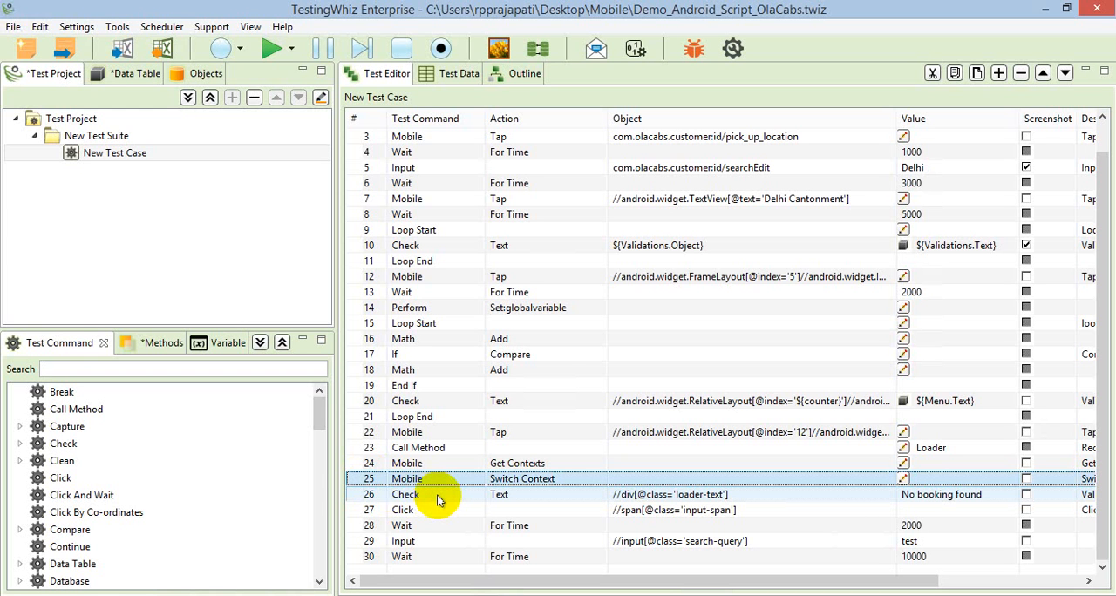
mouse_move(427, 499)
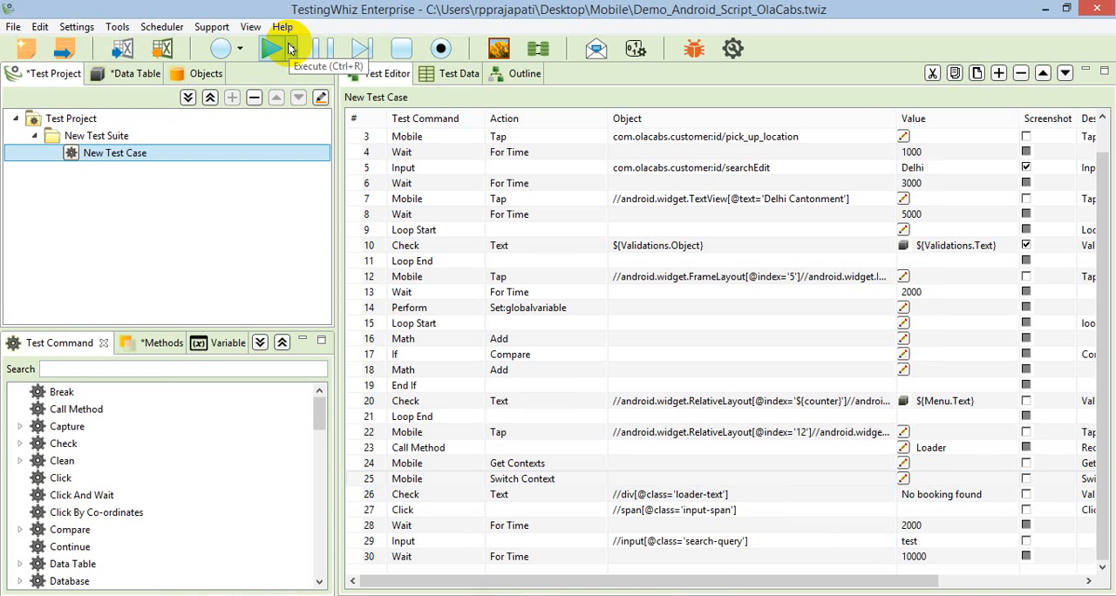
Step: Execute the Ola Cabs test case on the Android target
left_click(272, 48)
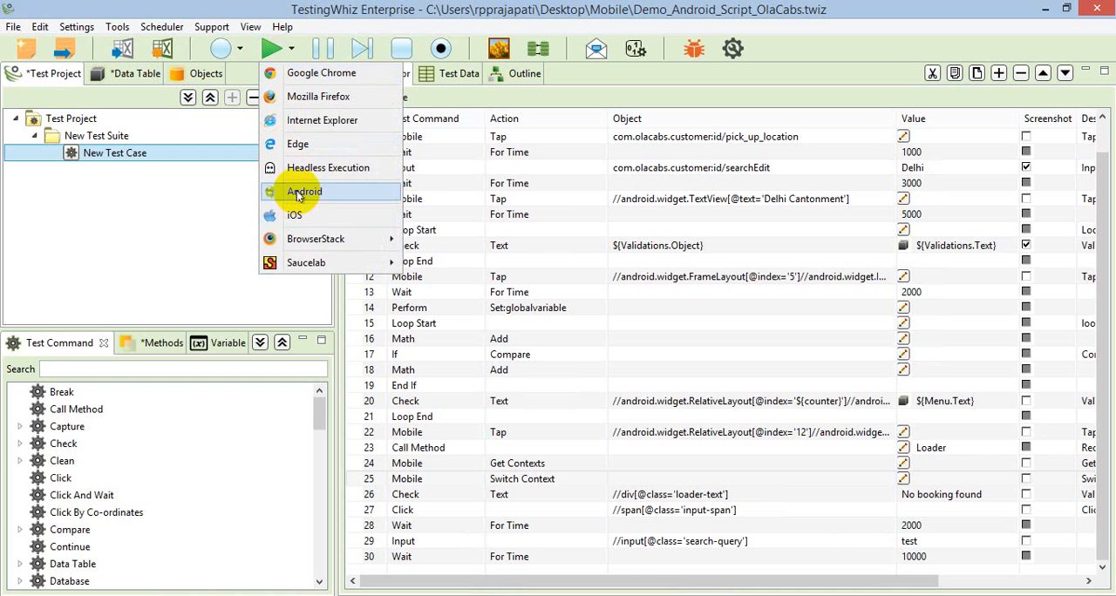
left_click(304, 192)
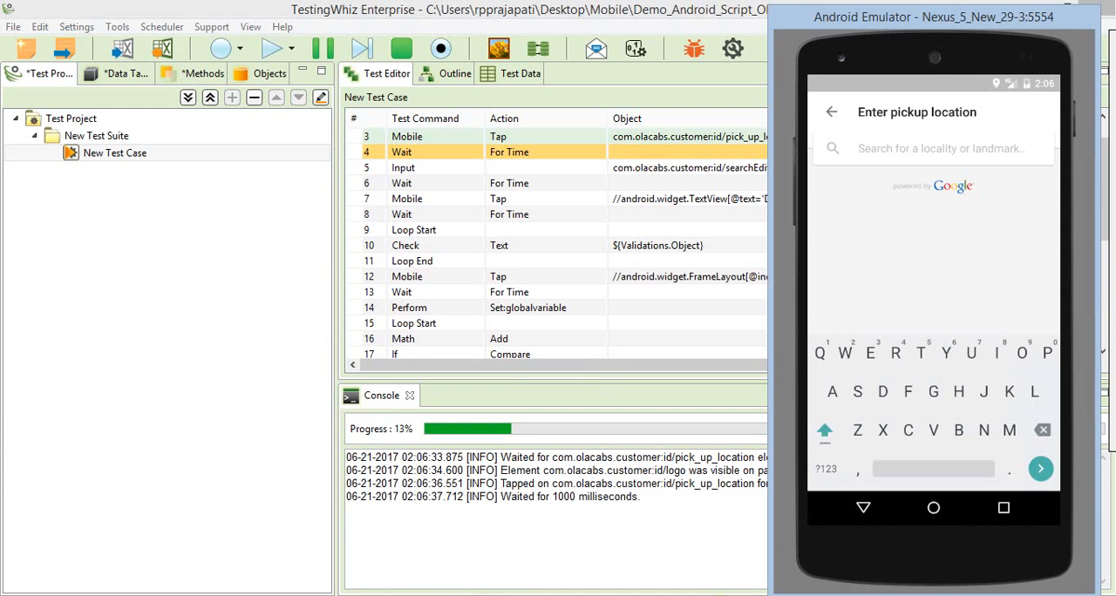
Step: Let the run enter 'Delhi' and 'test' on the emulator and finish with the Project Summary report
type("Delhi")
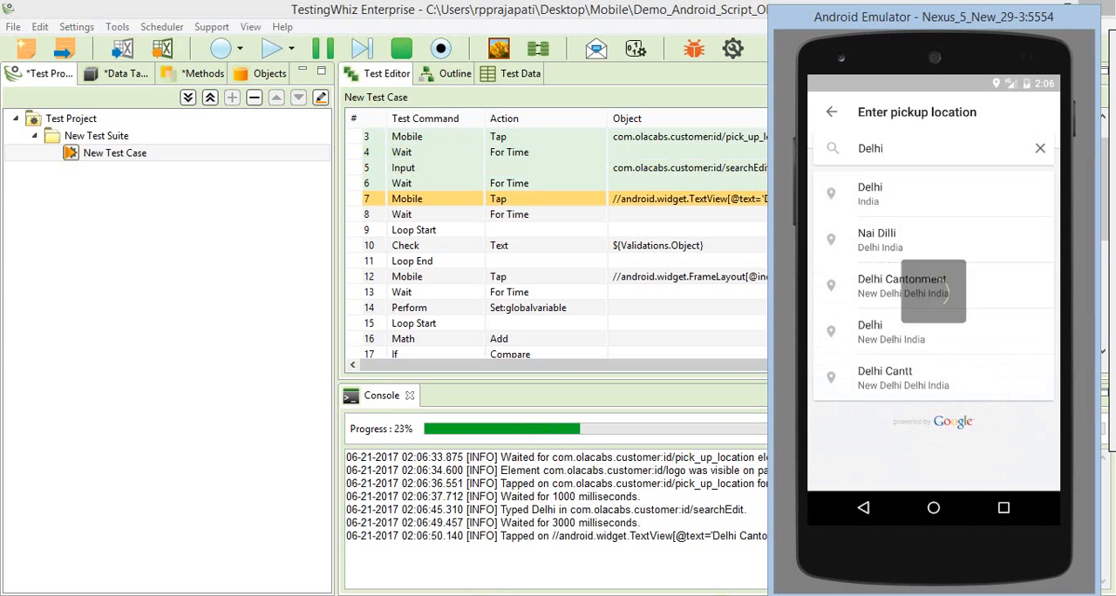
left_click(903, 286)
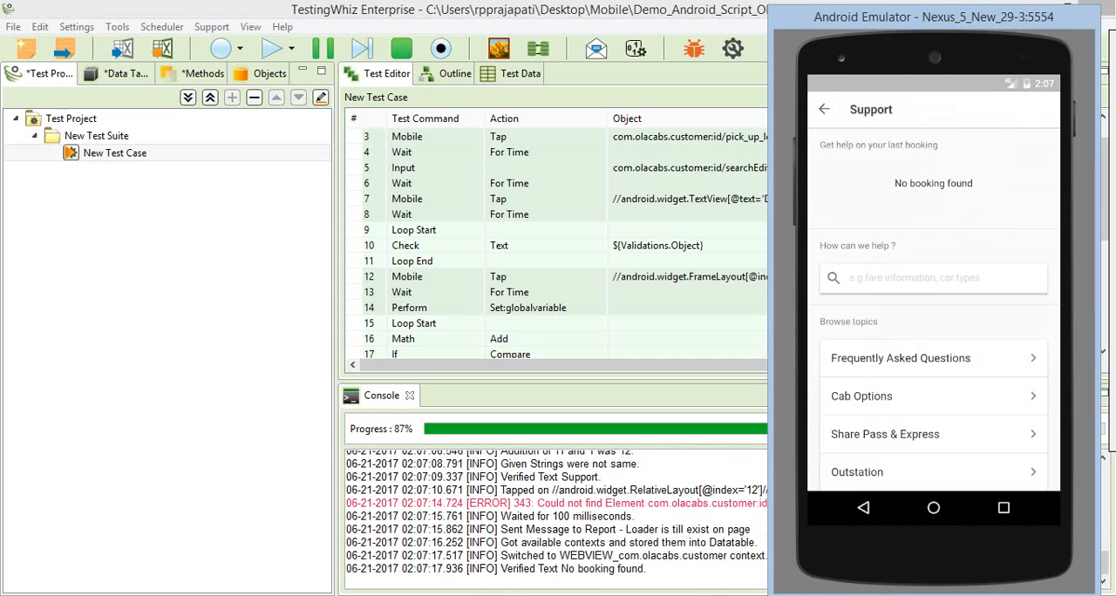
left_click(933, 277)
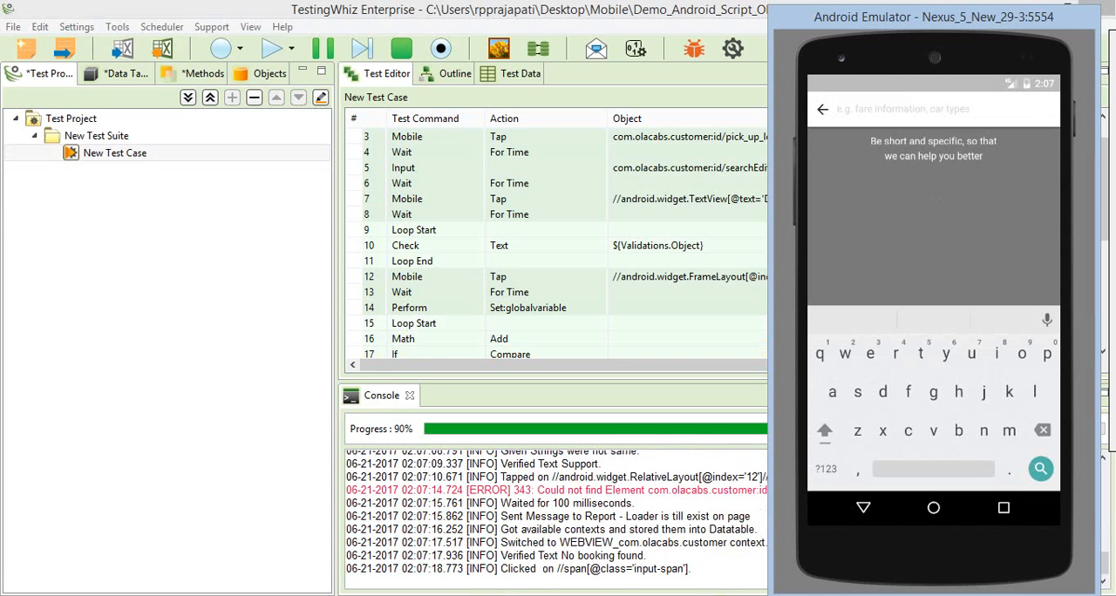
type("test")
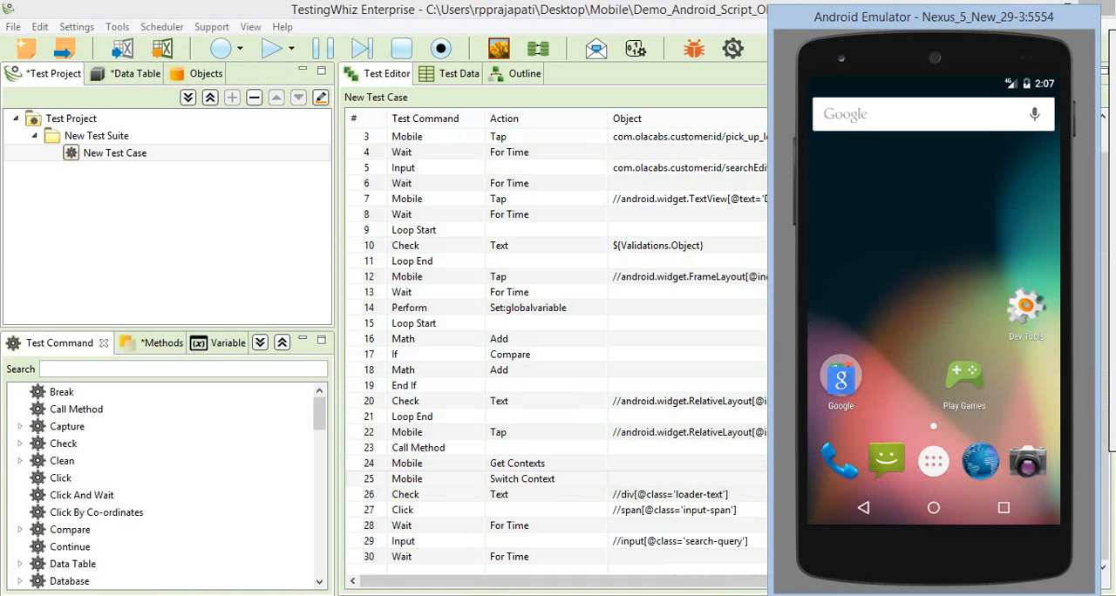
left_click(272, 49)
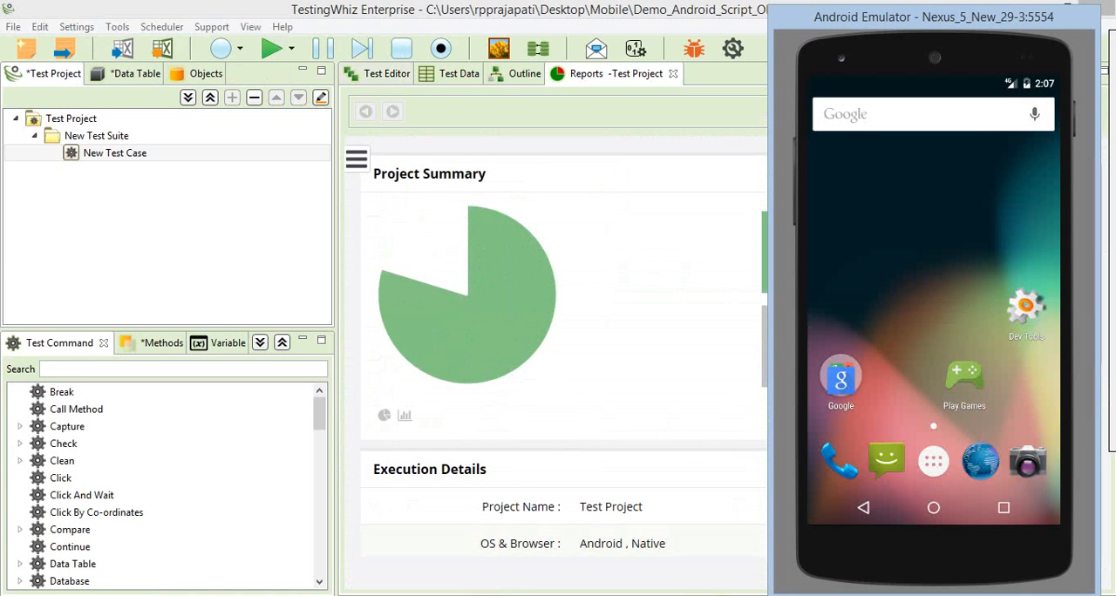